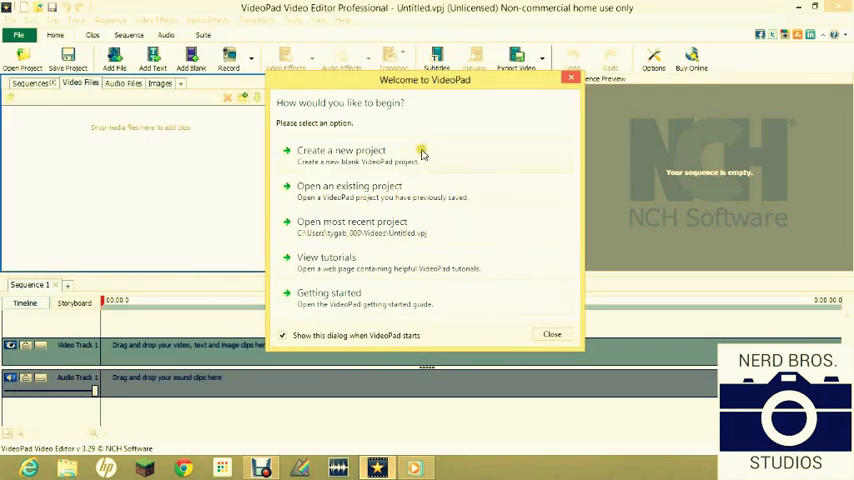
Step: Create a new blank project from the Welcome to VideoPad dialog
left_click(552, 333)
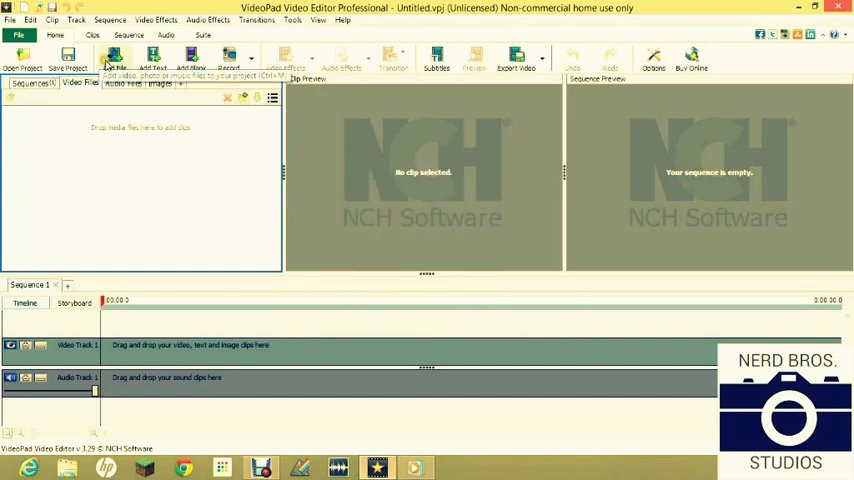
Step: Import the WD0183 video from the Downloads folder into the clip bin
left_click(112, 58)
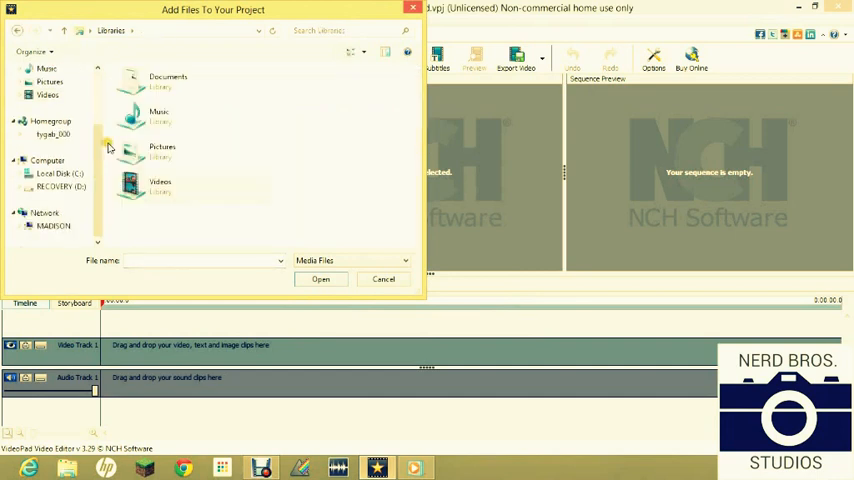
left_click(55, 87)
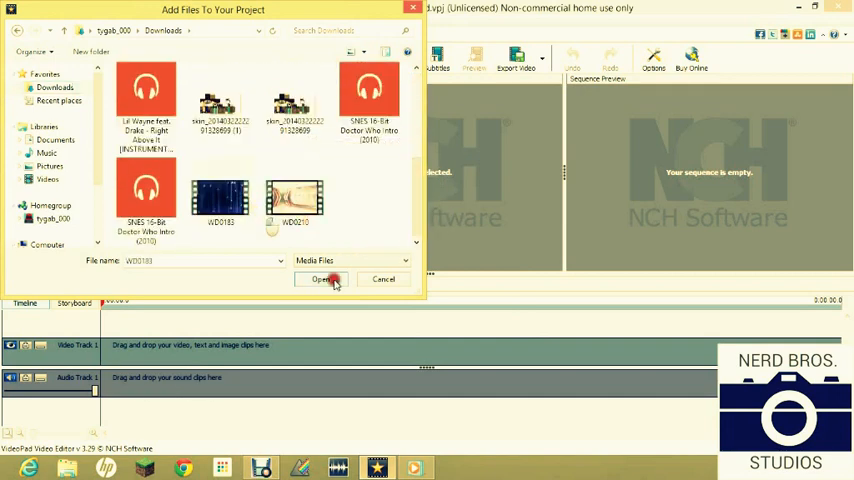
left_click(322, 279)
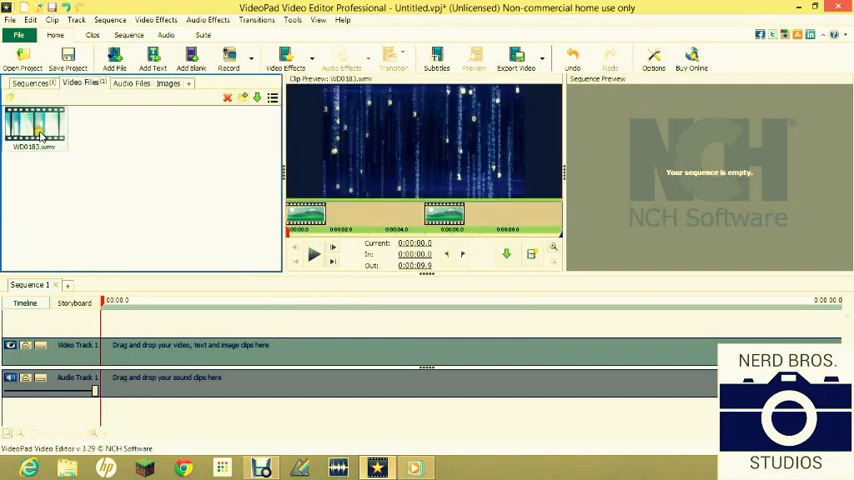
Step: Place WD0183 at the start of Video Track 1 and set the playhead to 0:00:05
left_click_drag(35, 125, 130, 350)
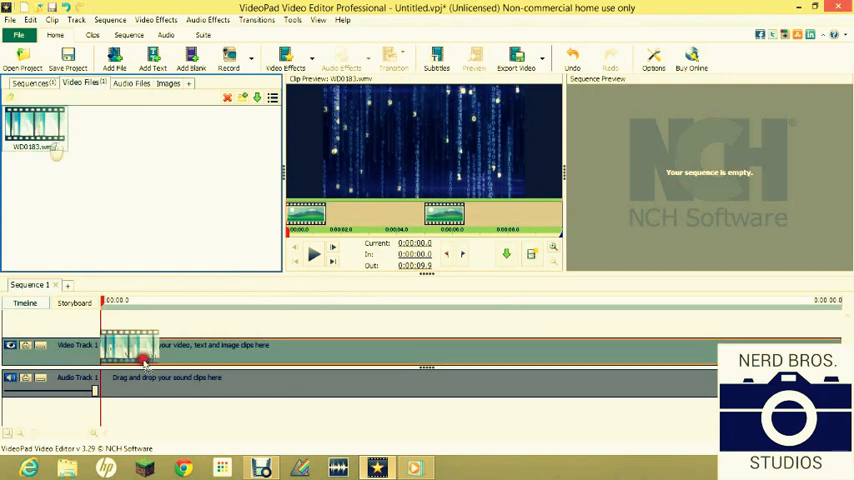
left_click_drag(135, 355, 490, 355)
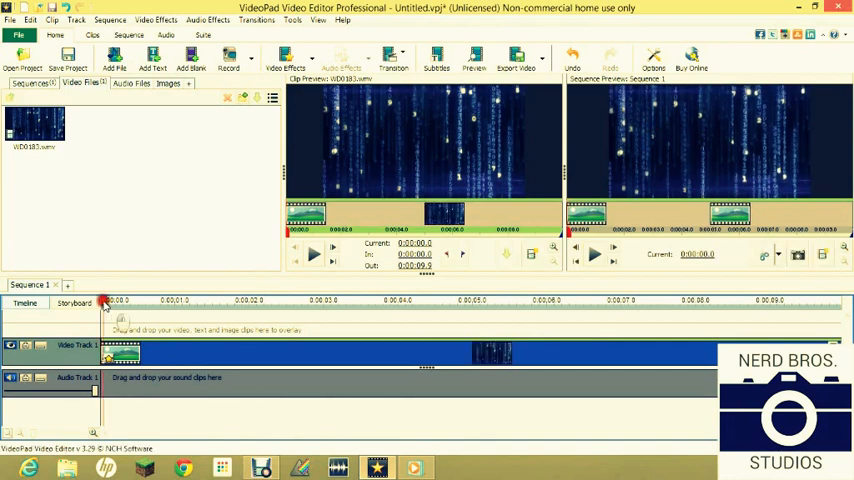
left_click(535, 300)
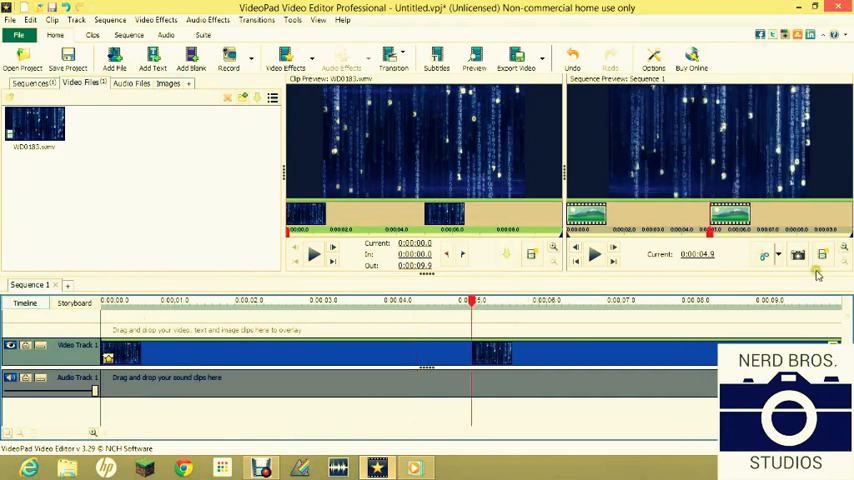
Step: Split all tracks at the five-second playhead position
left_click(770, 255)
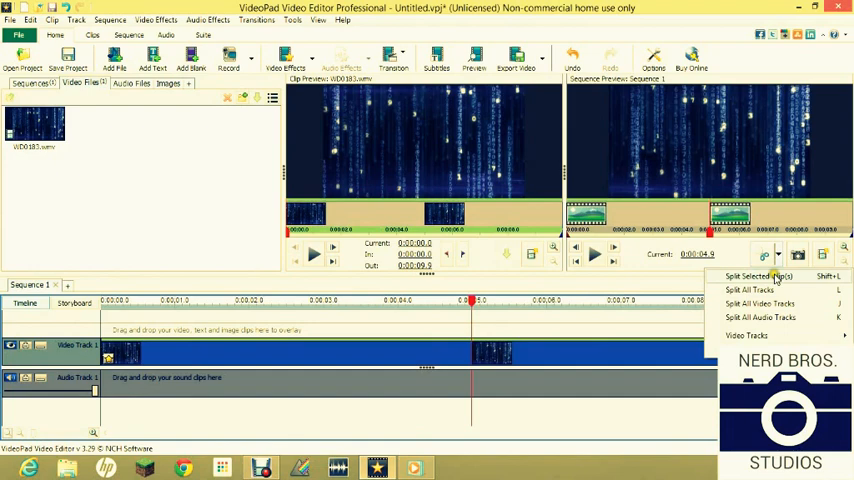
left_click(758, 276)
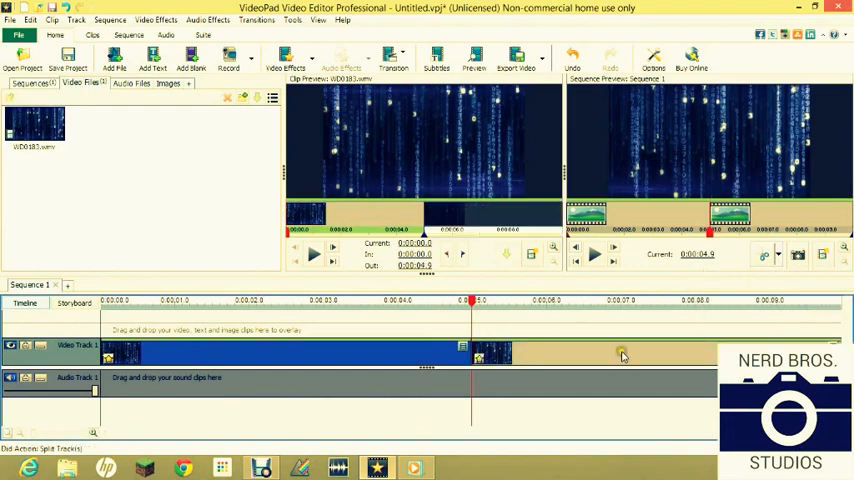
Step: Delete the clip piece after the five-second split
right_click(622, 356)
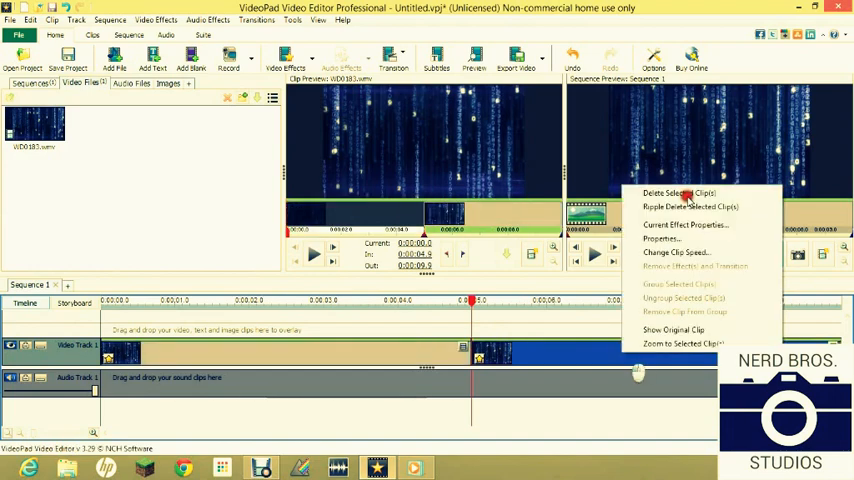
left_click(676, 192)
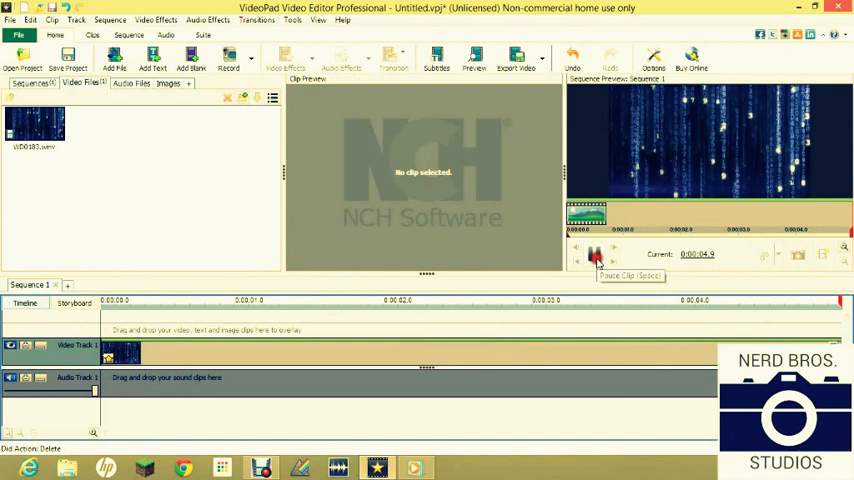
Step: Play the trimmed five-second sequence, then close VideoPad to bring up the save prompt
left_click(594, 254)
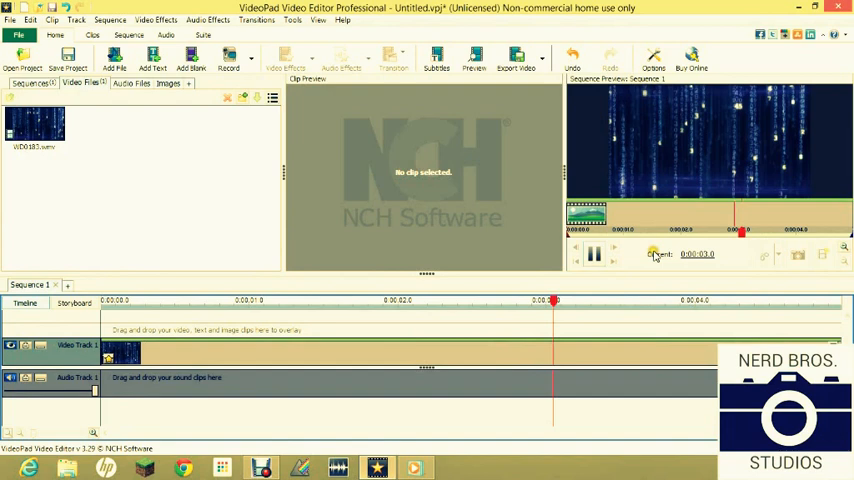
left_click(594, 255)
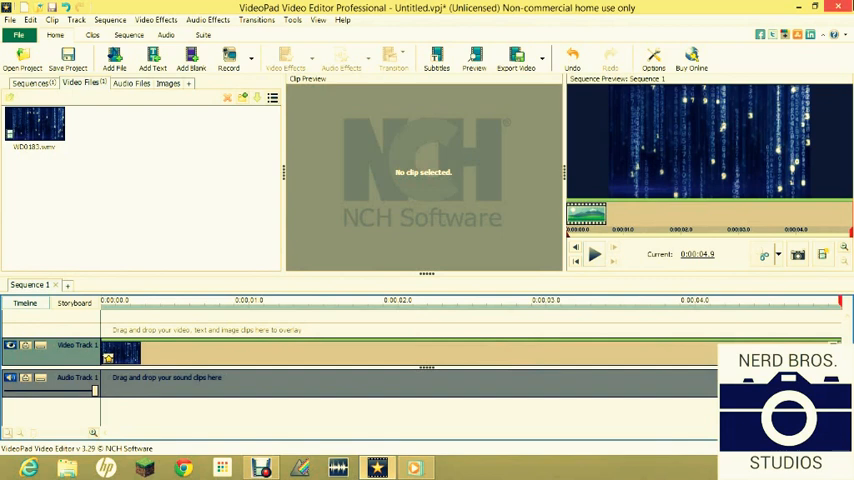
mouse_move(843, 8)
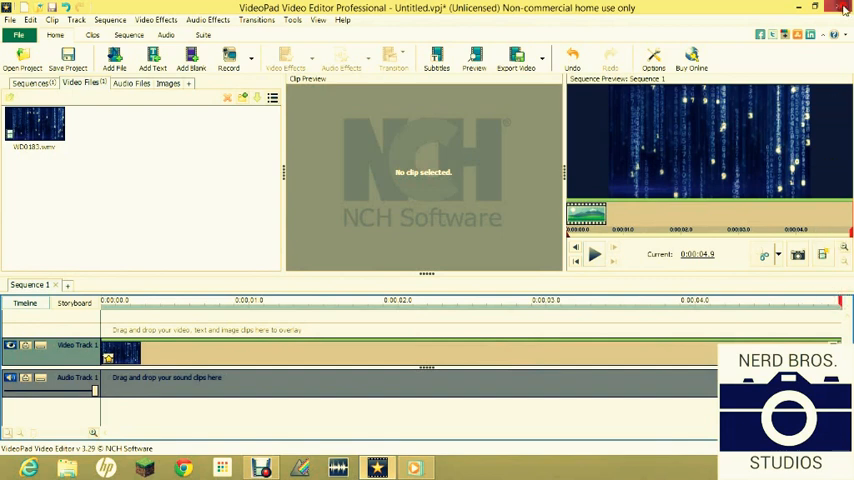
left_click(843, 8)
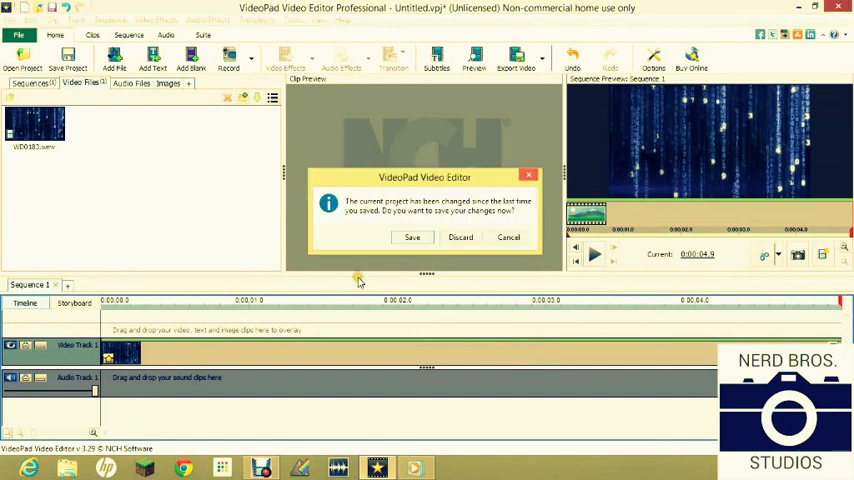